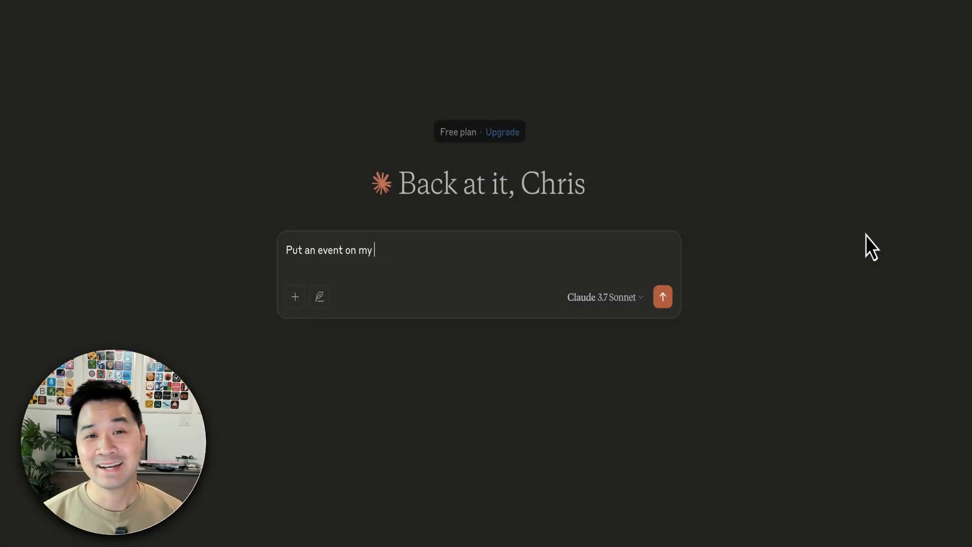
Step: Draft the Claude request for an event on the calendar this Wednesday
type("calendar for thi")
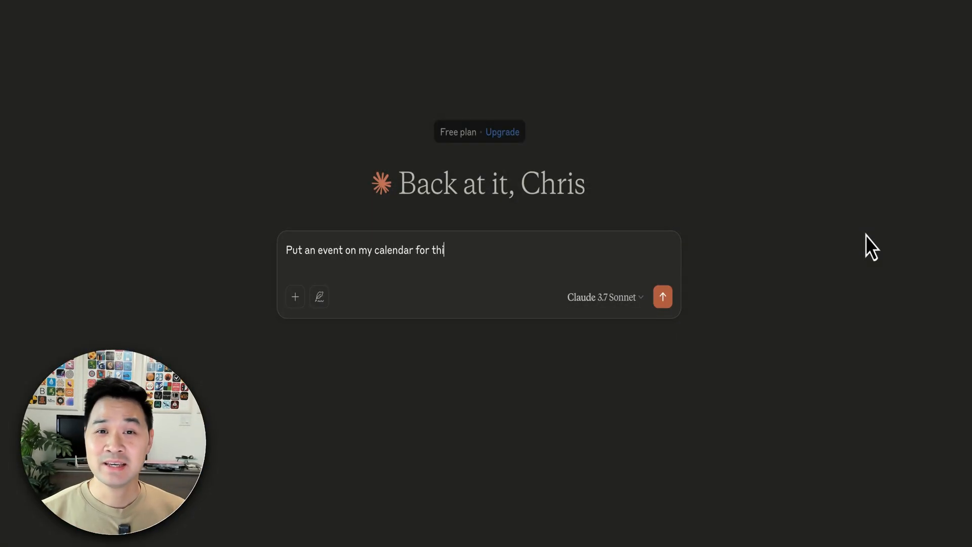
type("s Wednesday L")
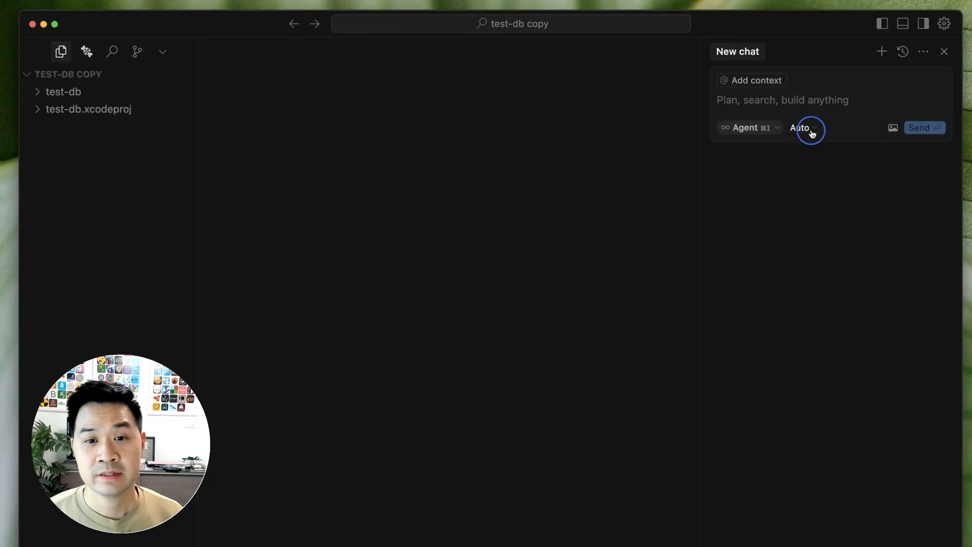
left_click(801, 127)
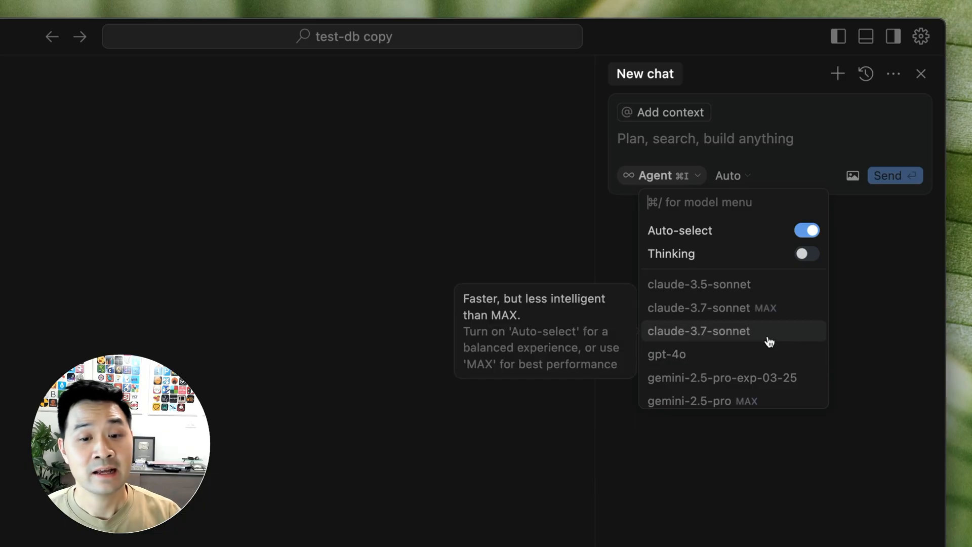
mouse_move(763, 355)
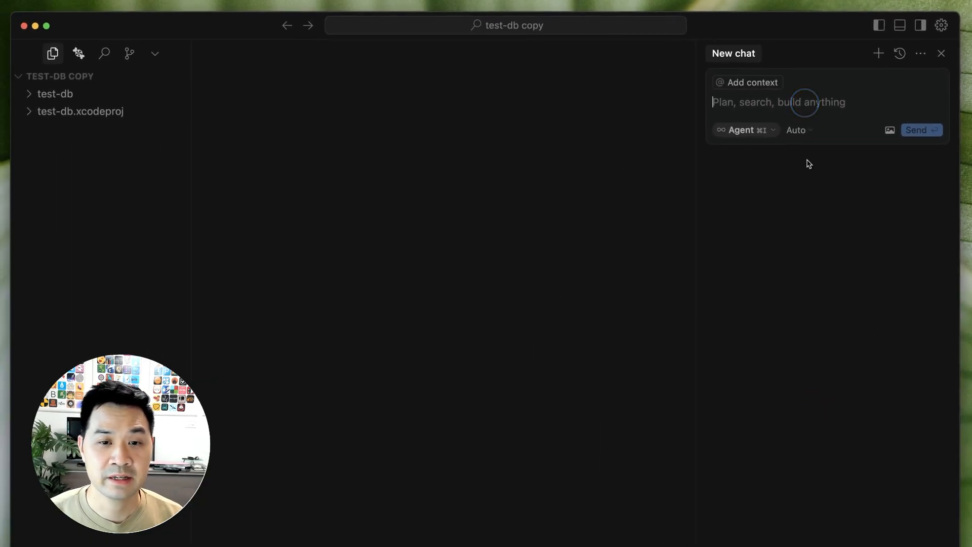
Step: Send the agent: connect to my database and modify the record "John Doe" to "Joe Schmoe"
type("Please connect to my database and modify the record \"John Doe\" to \"Joe Schmoe\".")
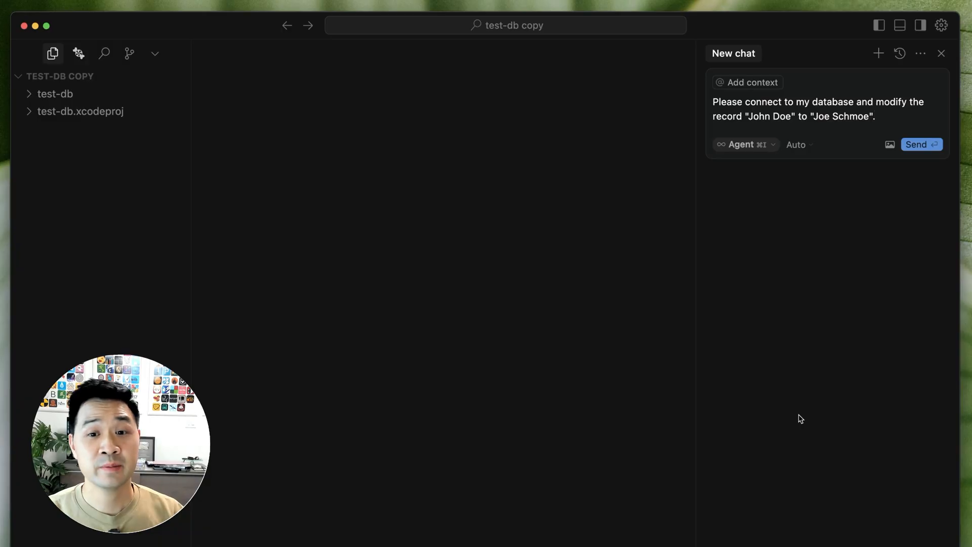
left_click(920, 143)
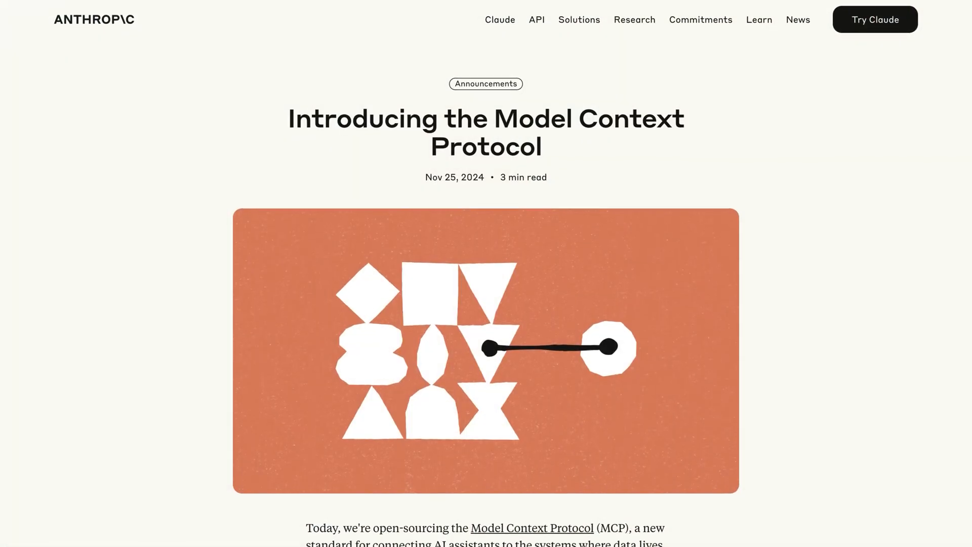
scroll("down", 3)
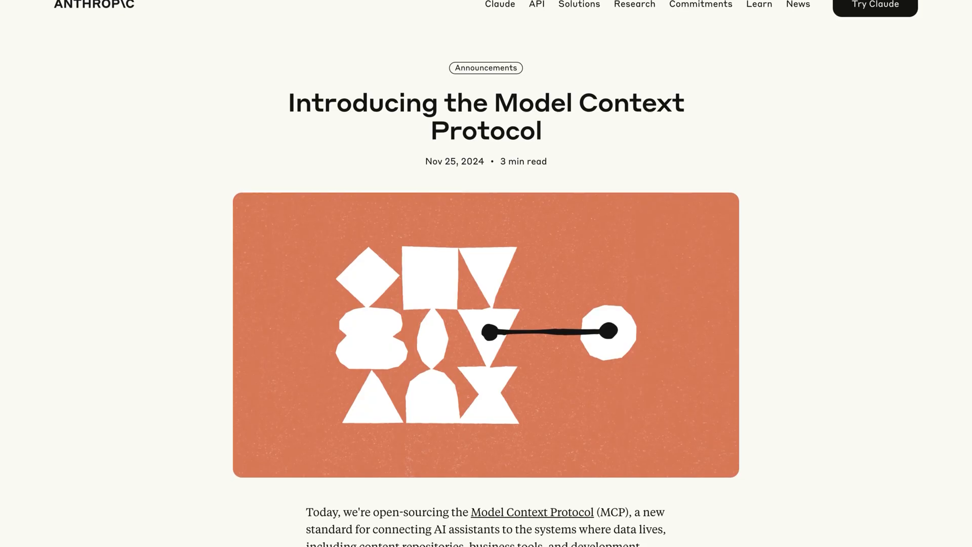
scroll("down", 3)
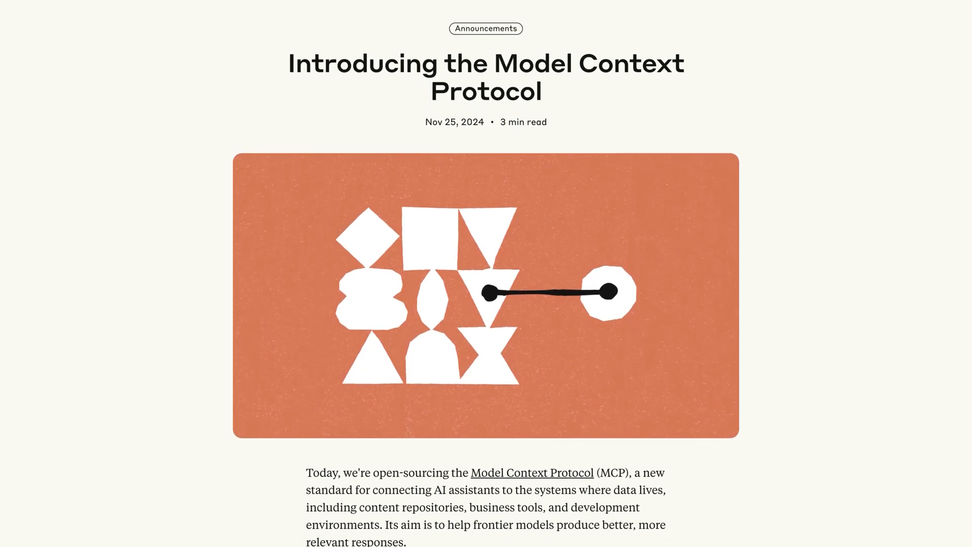
scroll("down", 3)
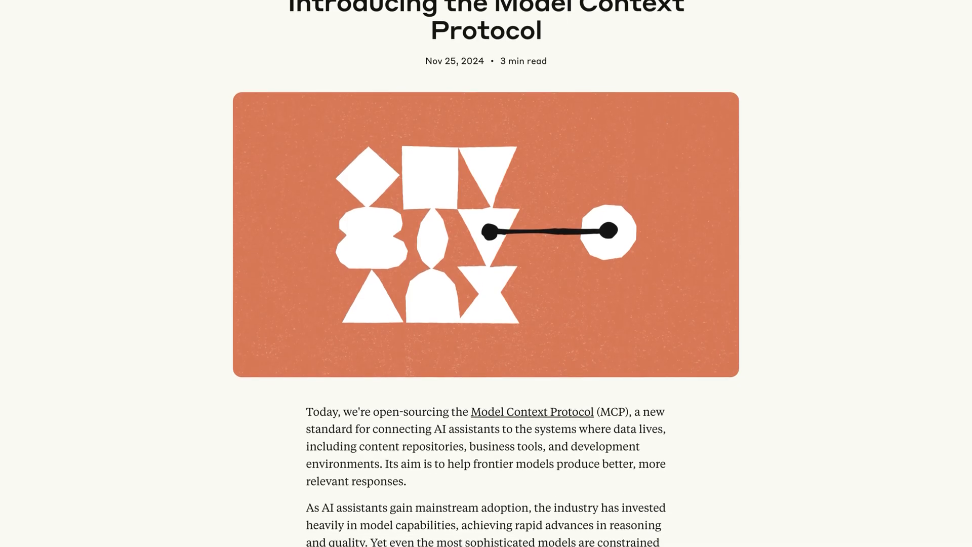
scroll("down", 3)
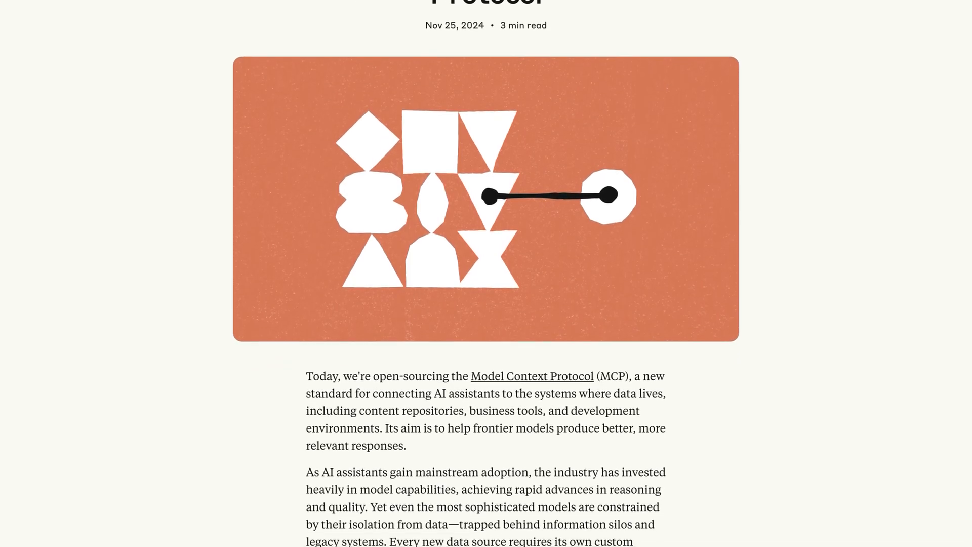
scroll("down", 3)
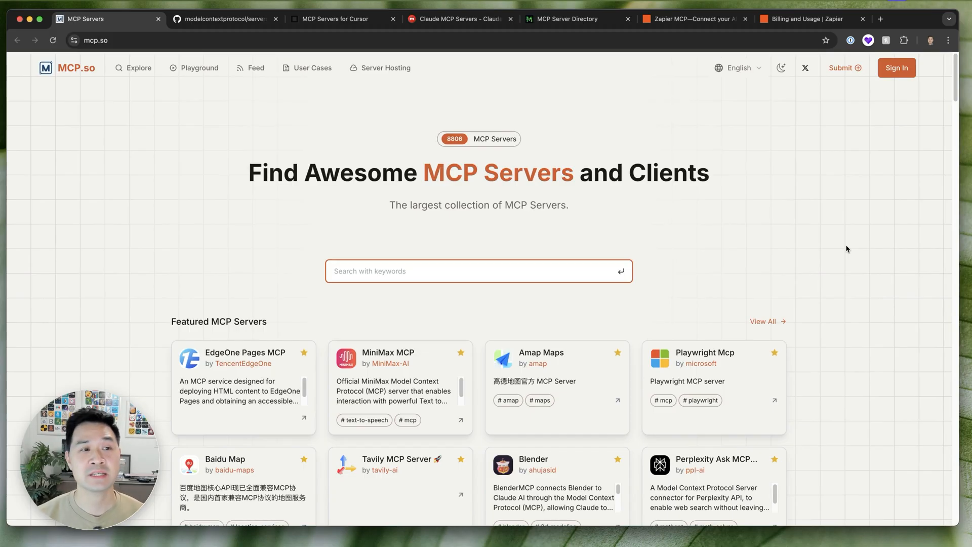
Step: Browse the Cursor MCP directory and MCP Server Directory, then land on Zapier's Billing and Usage page
left_click(225, 19)
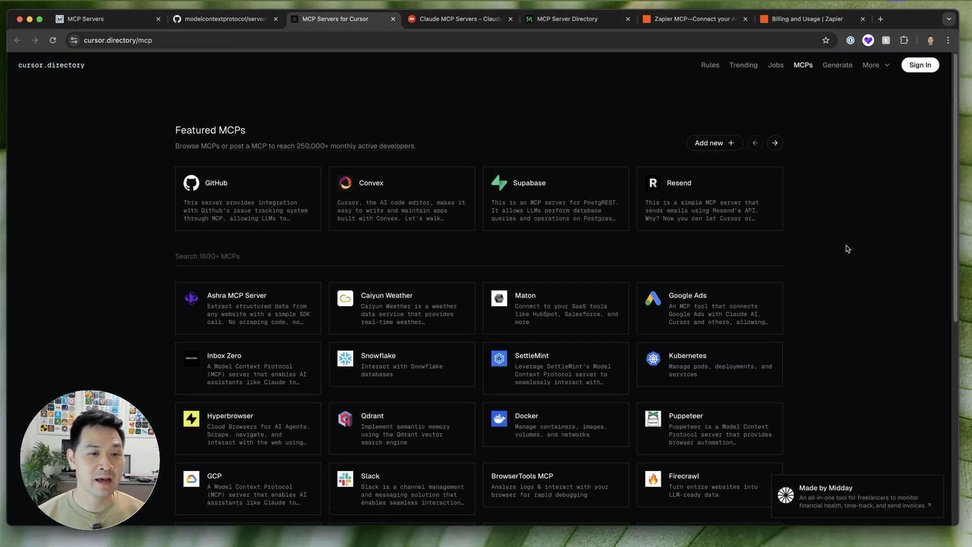
left_click(570, 18)
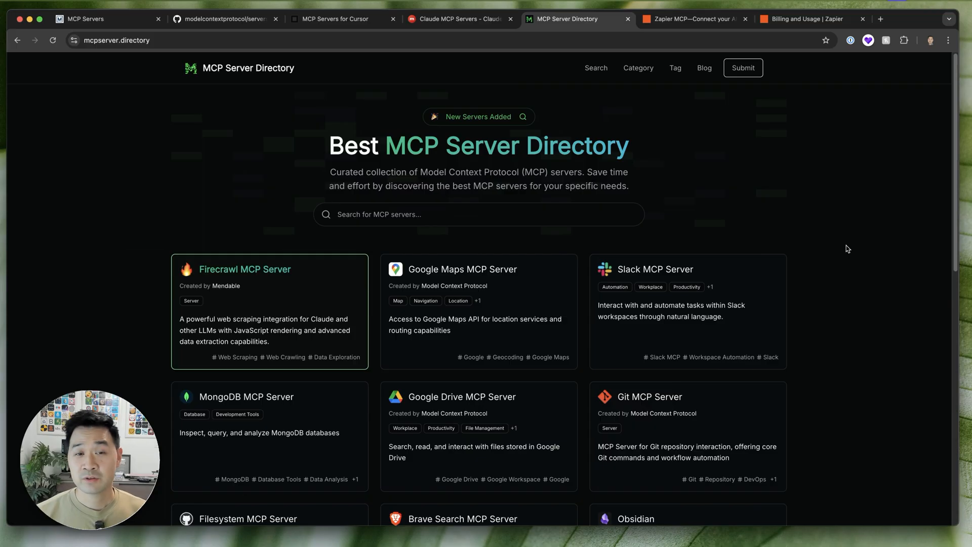
mouse_move(775, 253)
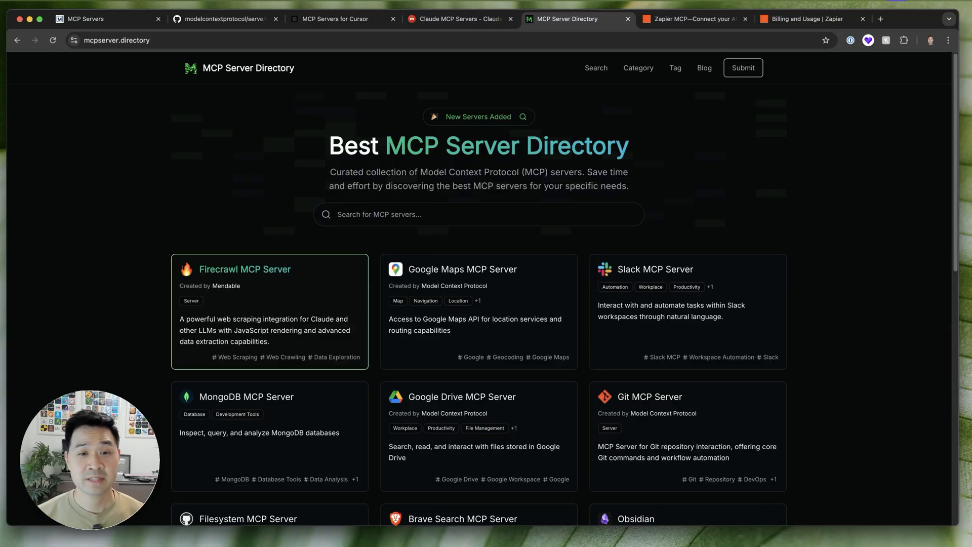
left_click(695, 19)
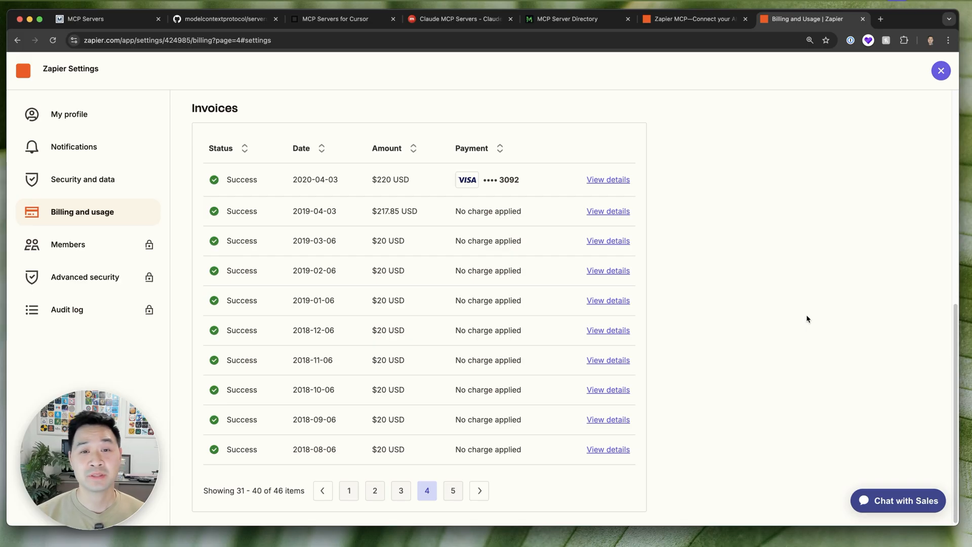
Step: Switch to the 'Zapier MCP—Connect your AI to any app' landing page
left_click(694, 18)
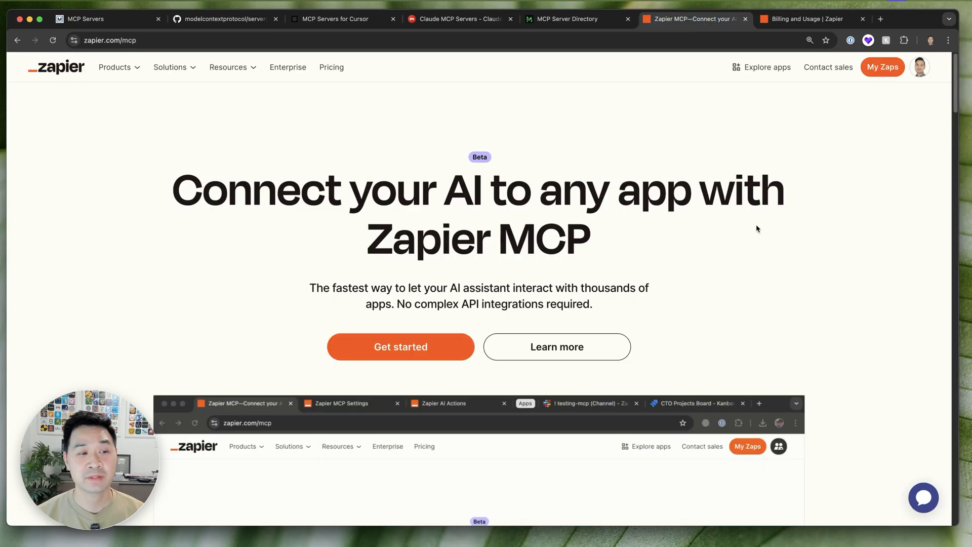
mouse_move(874, 347)
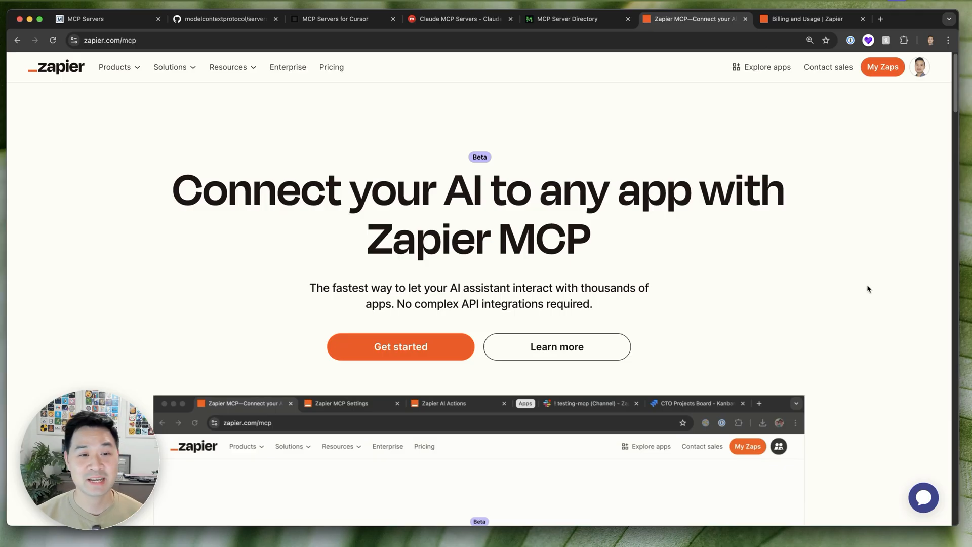
mouse_move(869, 217)
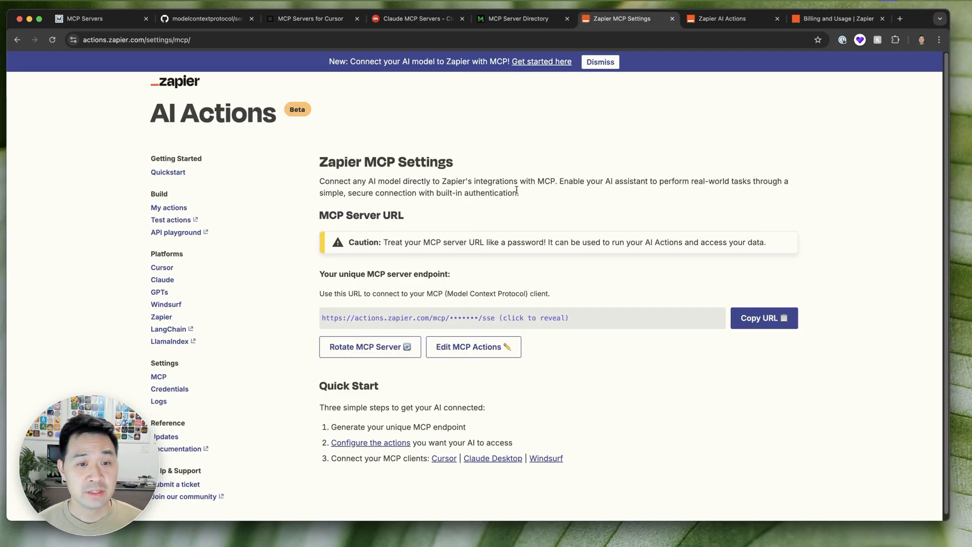
mouse_move(549, 158)
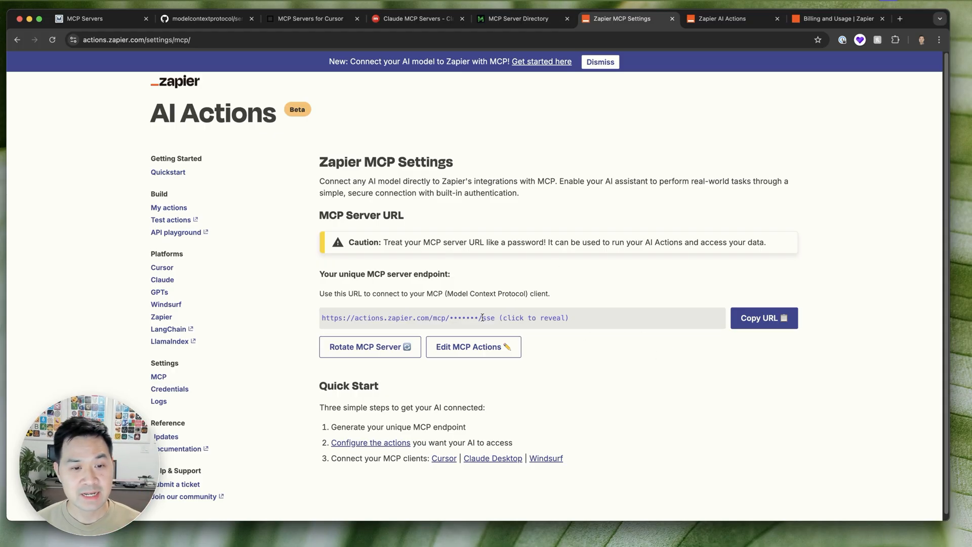
mouse_move(608, 365)
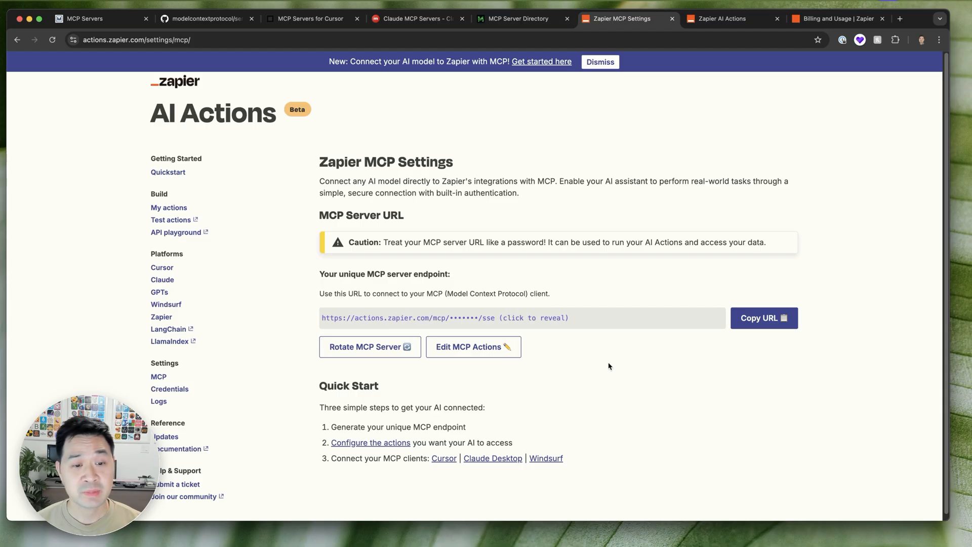
mouse_move(604, 362)
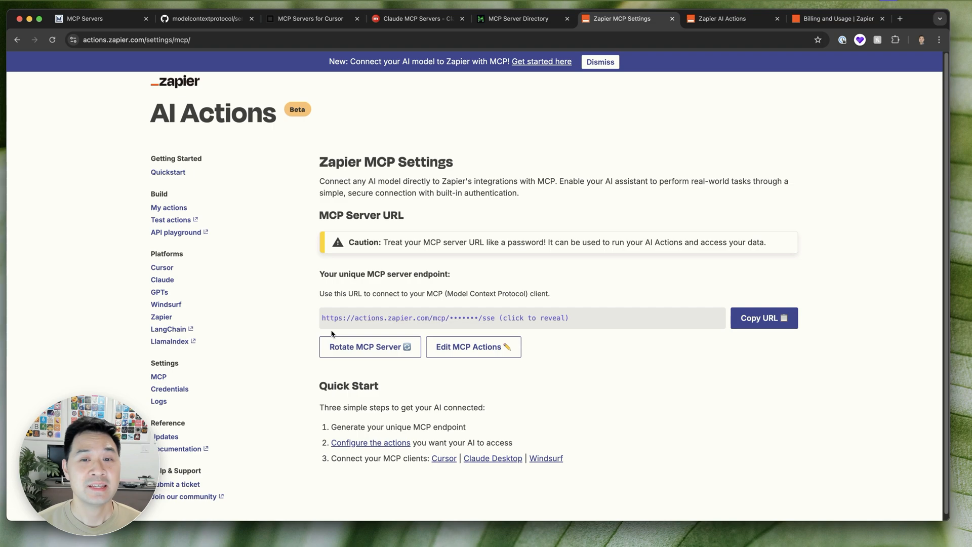
mouse_move(807, 143)
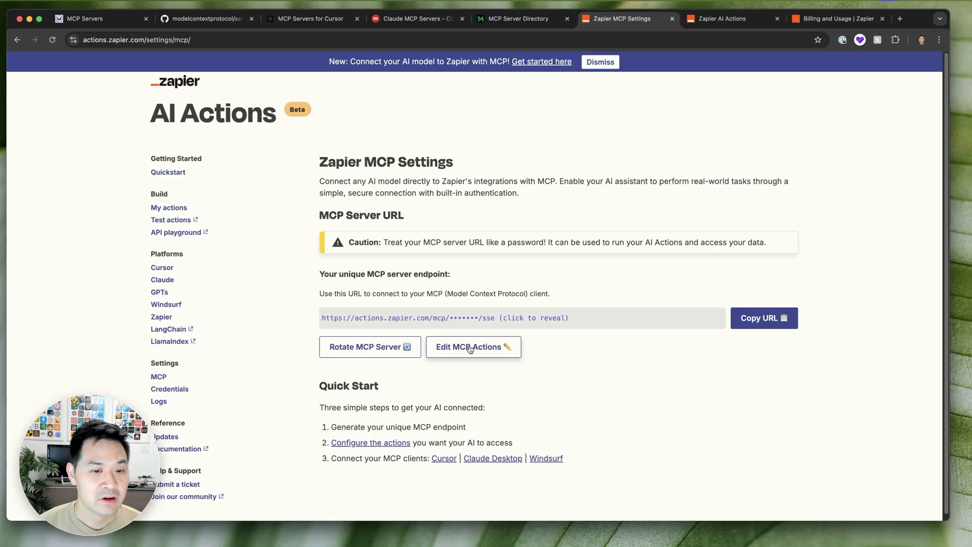
Step: Bring up the saved MCP actions list via Edit MCP Actions
left_click(473, 346)
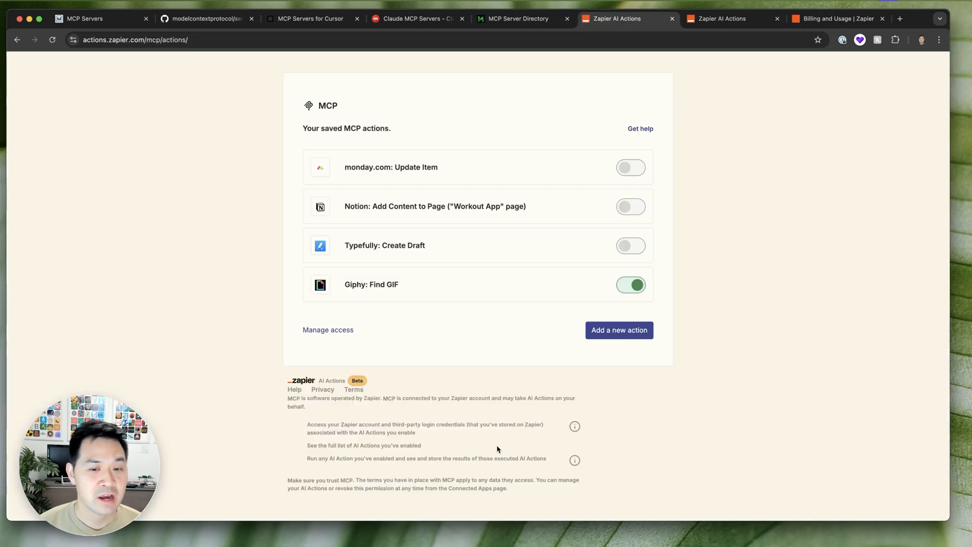
Step: Add the 'ChatGPT (OpenAI): Generate An Image With DALL-E' action by searching 'dall-e'
left_click(617, 330)
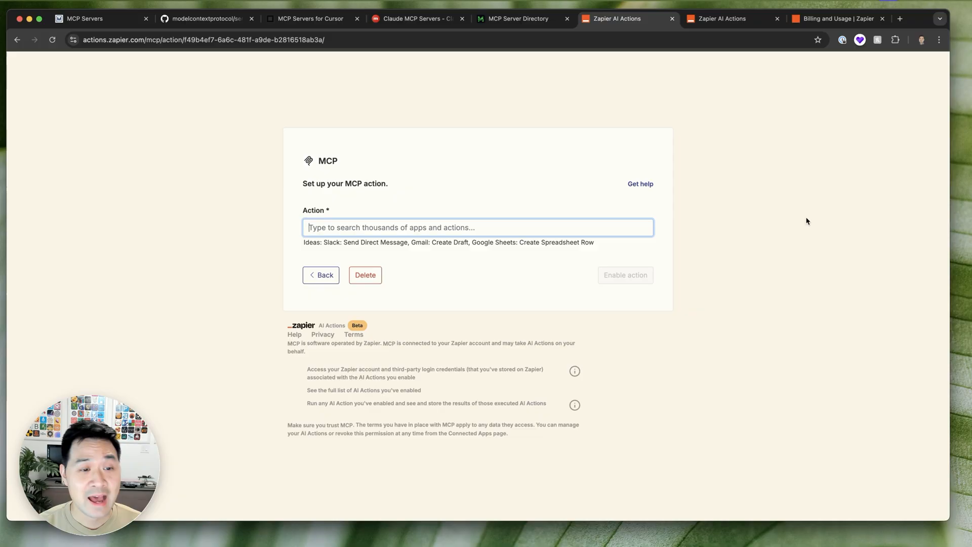
type("dall-e")
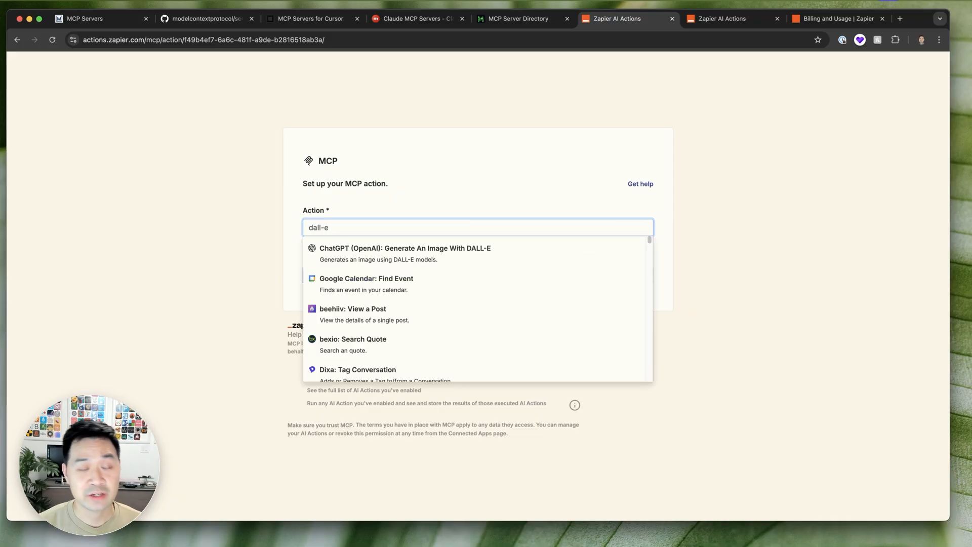
mouse_move(424, 79)
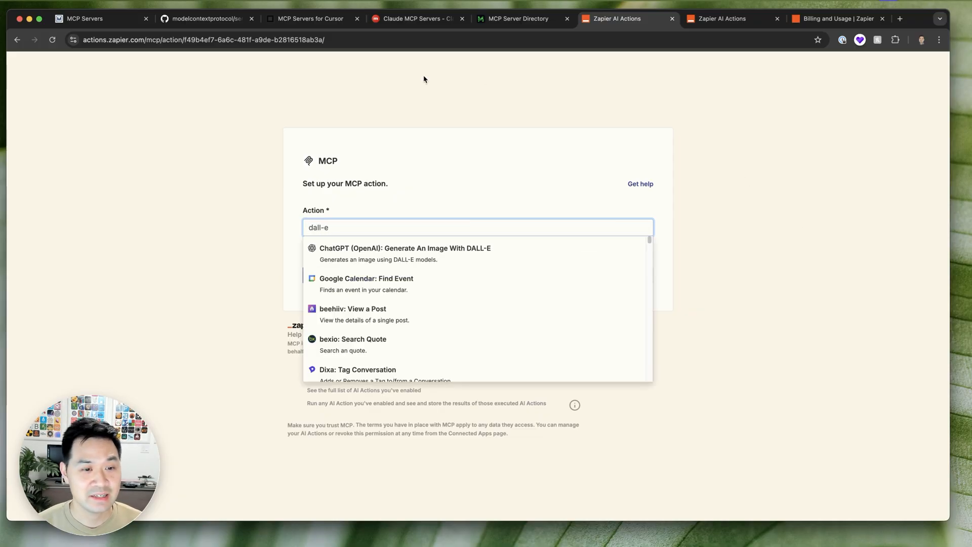
mouse_move(338, 252)
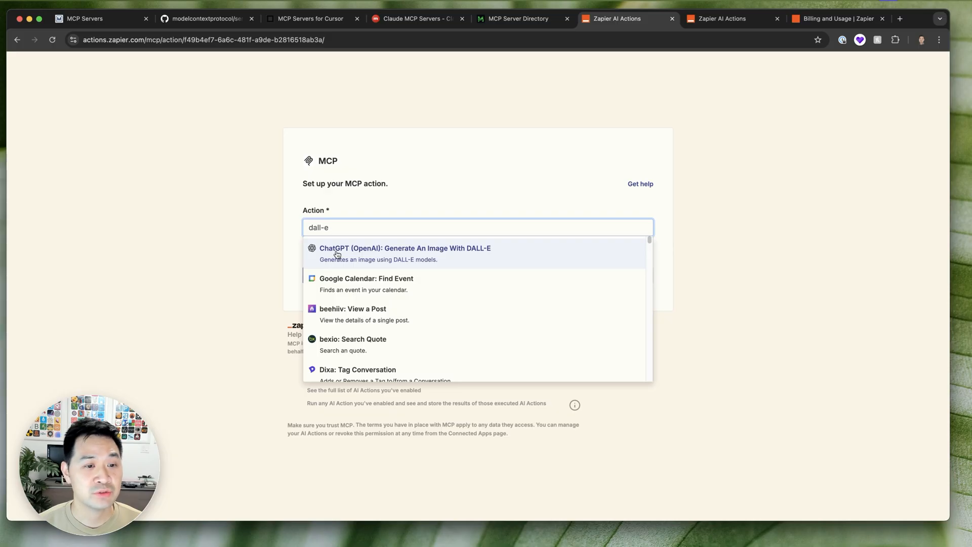
left_click(405, 248)
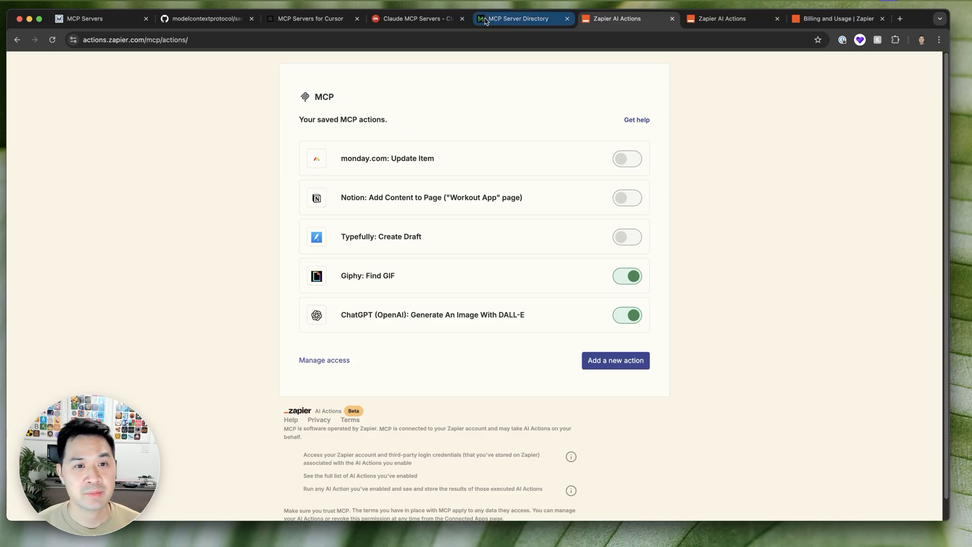
left_click(522, 19)
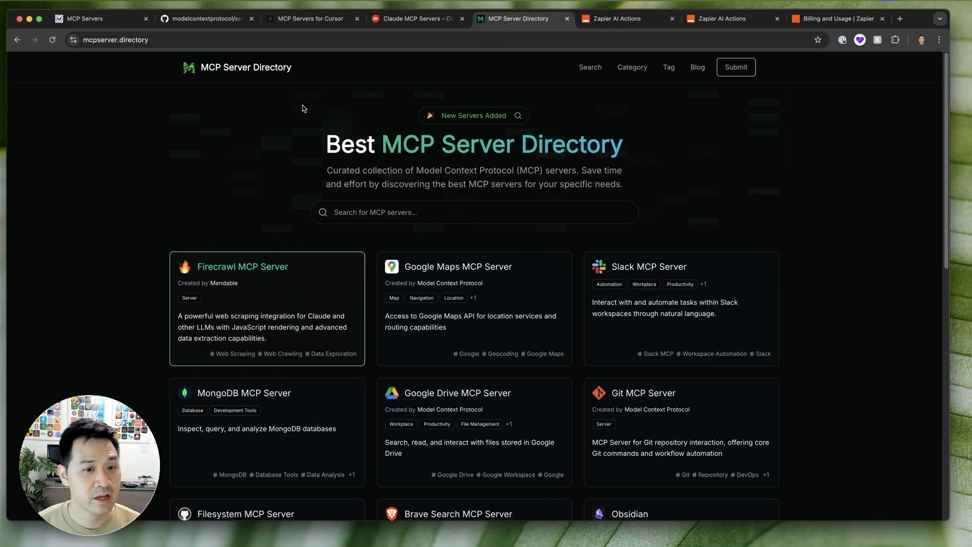
mouse_move(409, 274)
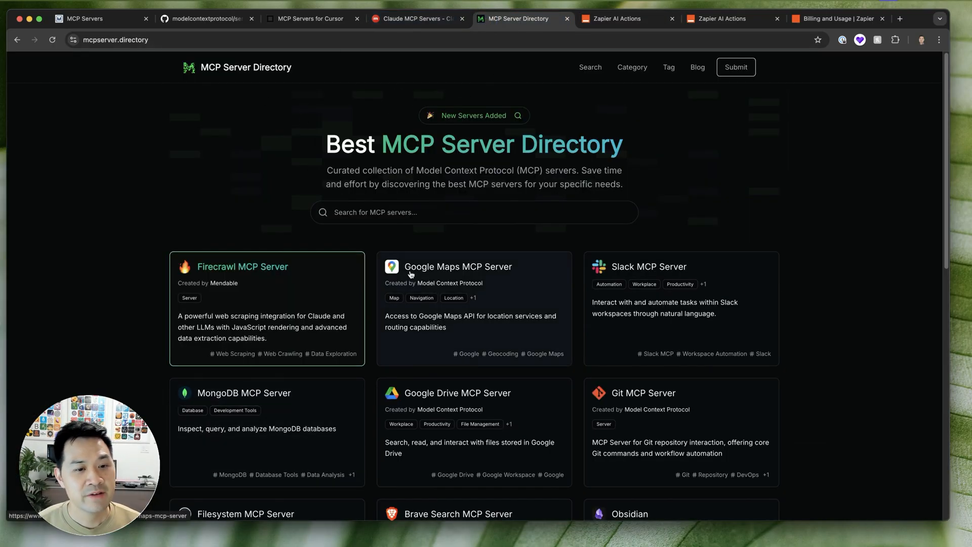
scroll("down", 3)
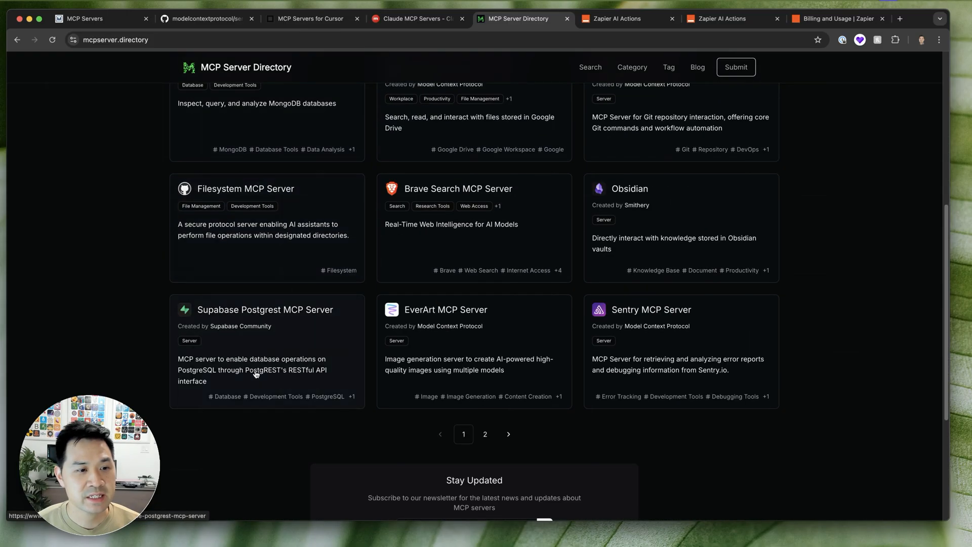
left_click(416, 18)
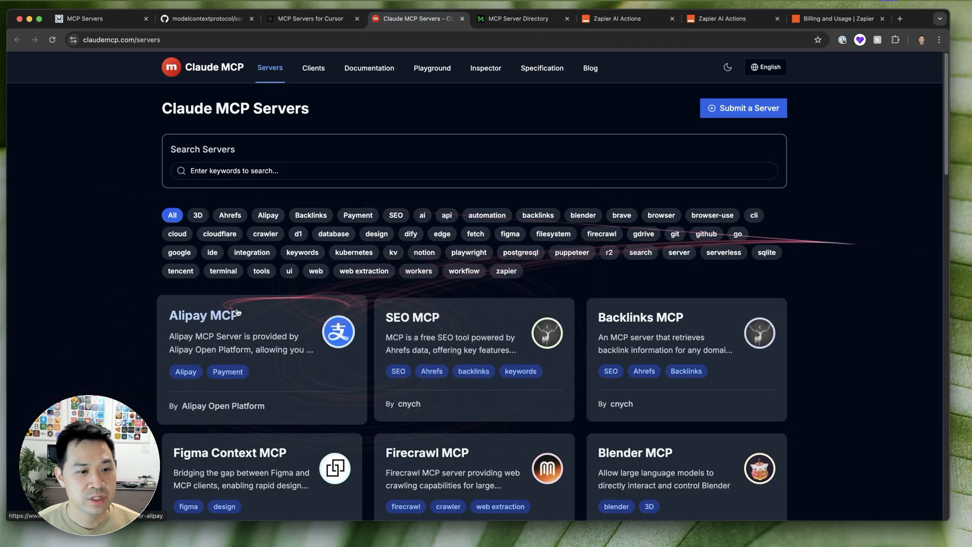
scroll("down", 3)
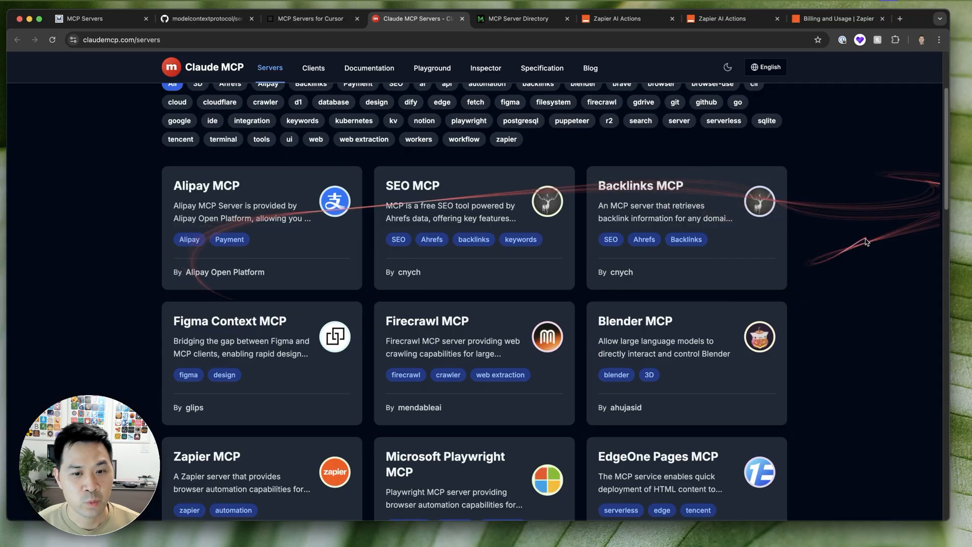
left_click(722, 18)
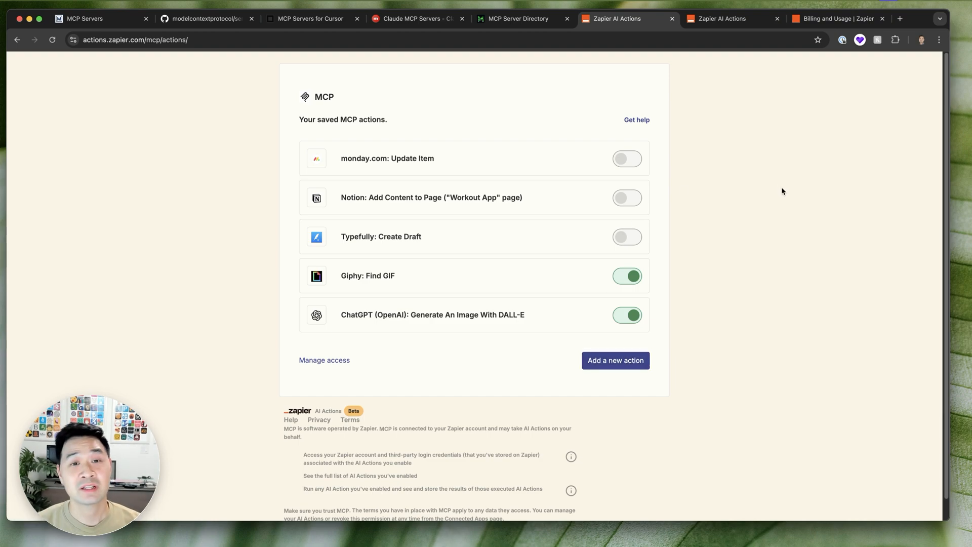
mouse_move(47, 332)
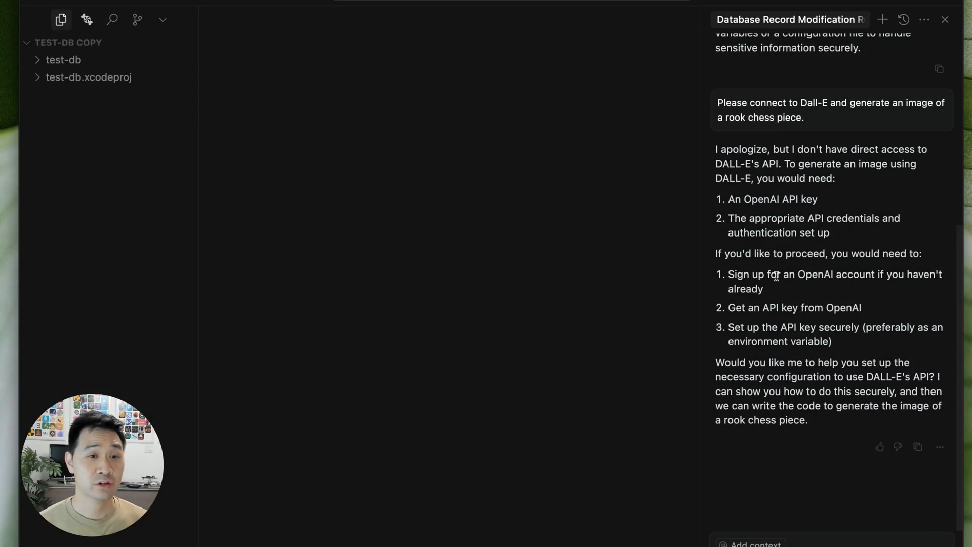
mouse_move(650, 227)
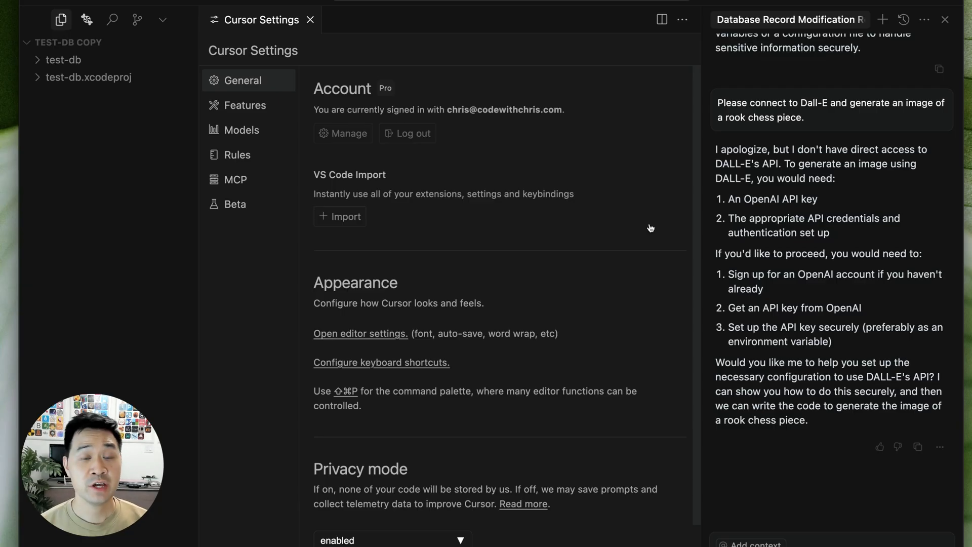
Step: Look over Cursor's settings before returning to Zapier's MCP endpoint page
left_click(235, 179)
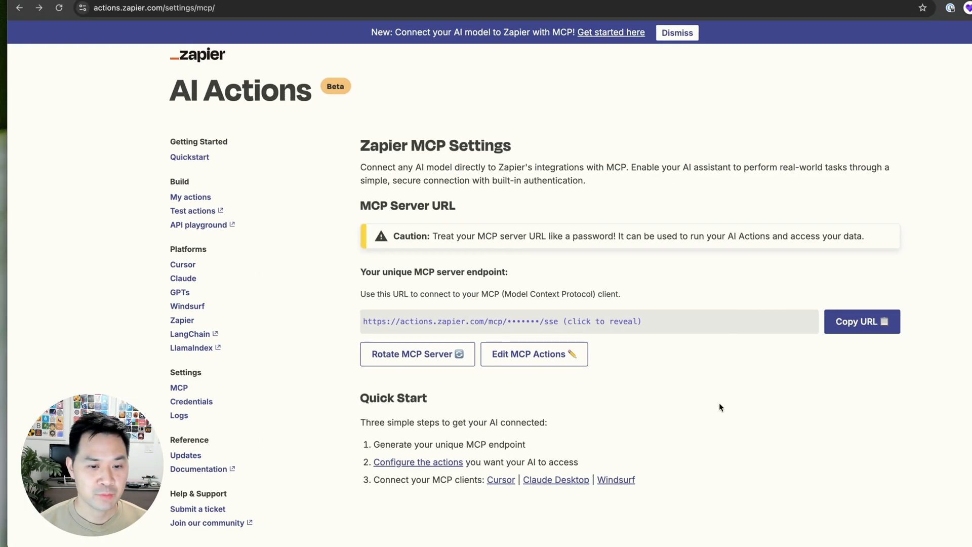
mouse_move(500, 479)
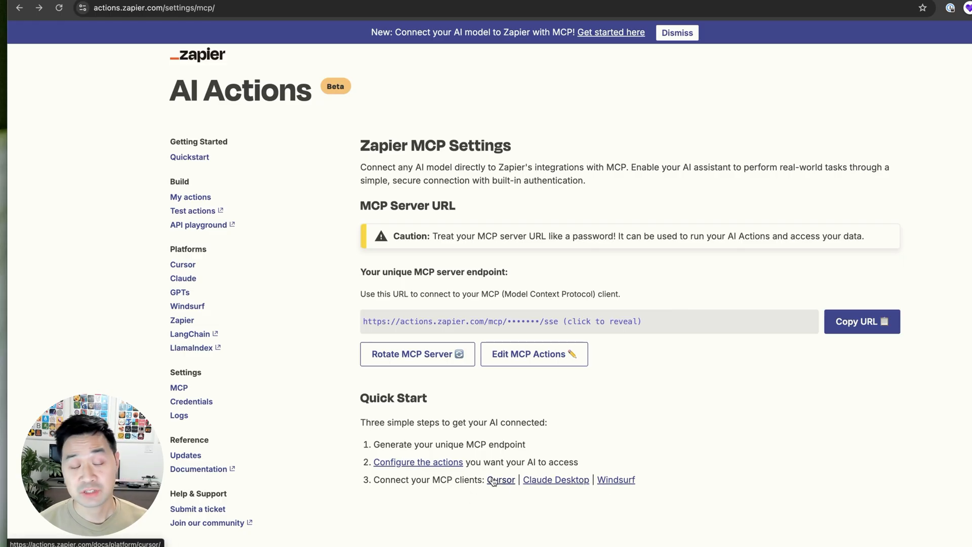
Step: Reach the Cursor integration guide under Quick Start with its JSON server configuration
scroll("down", 3)
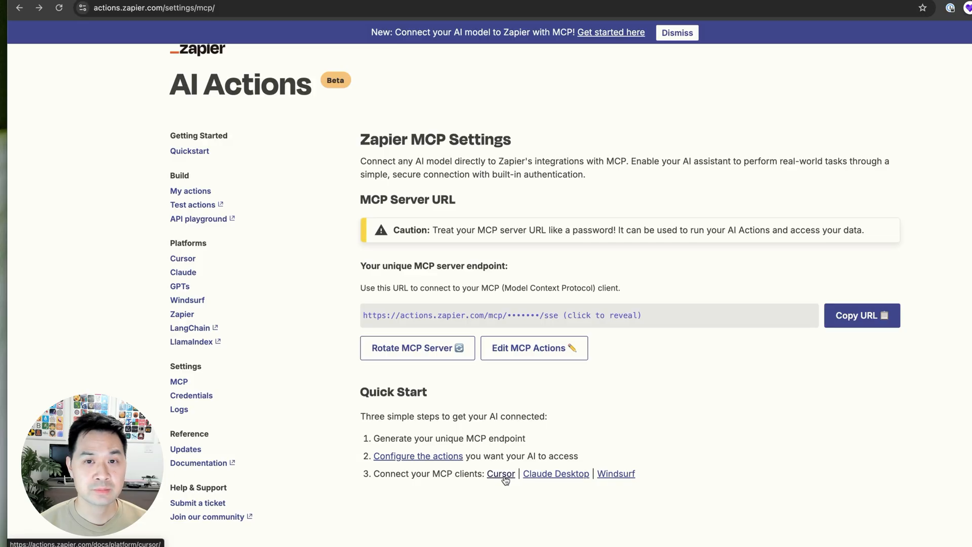
left_click(500, 473)
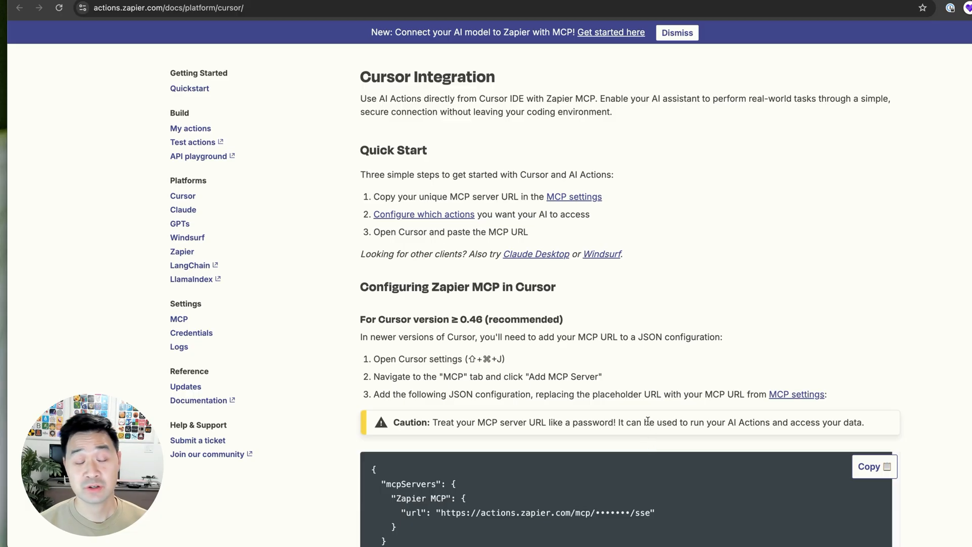
mouse_move(826, 498)
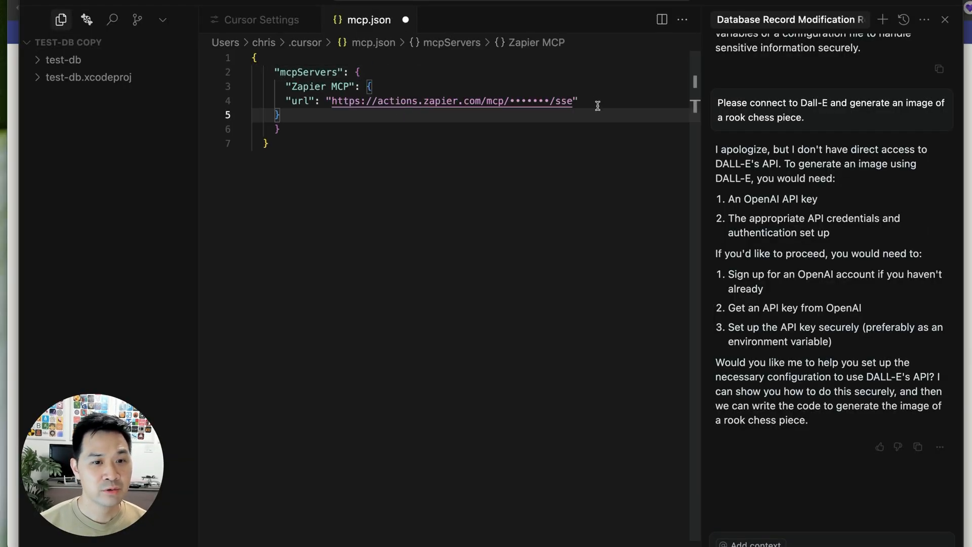
Step: Copy Zapier's unique MCP server endpoint into mcp.json and close the file
left_click(578, 100)
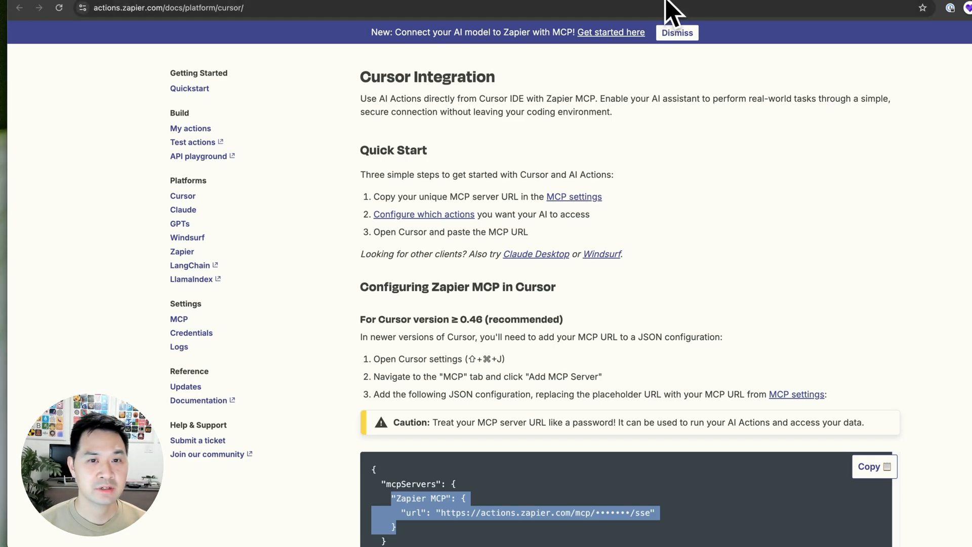
left_click(178, 319)
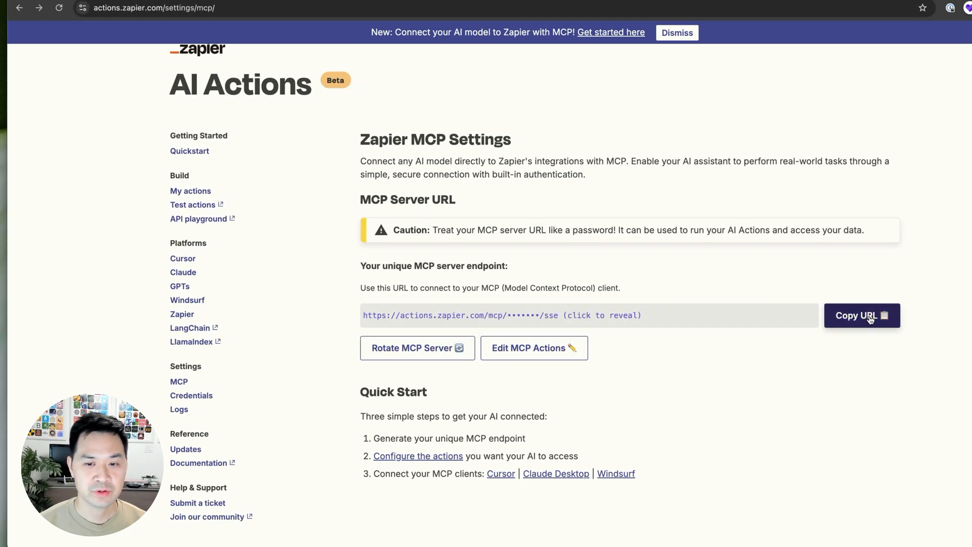
left_click(860, 315)
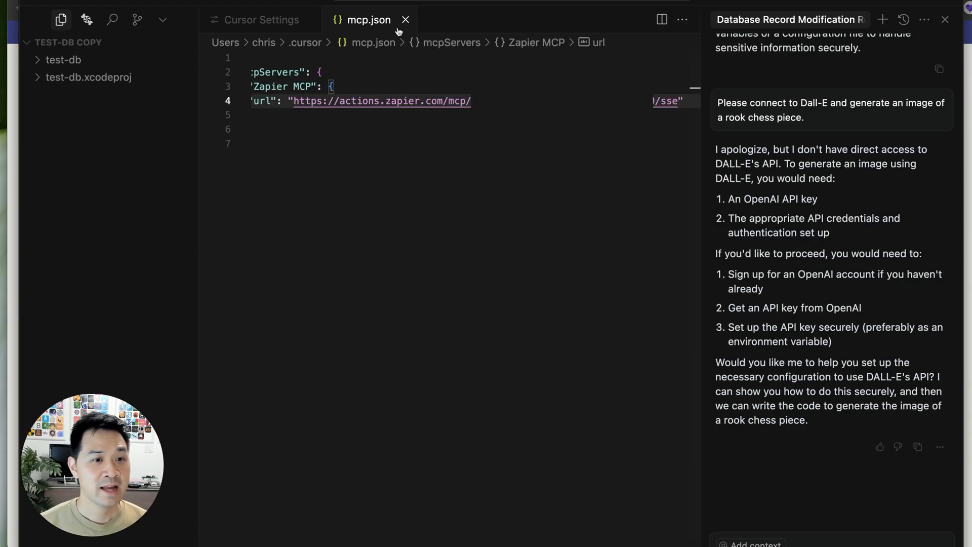
left_click(261, 19)
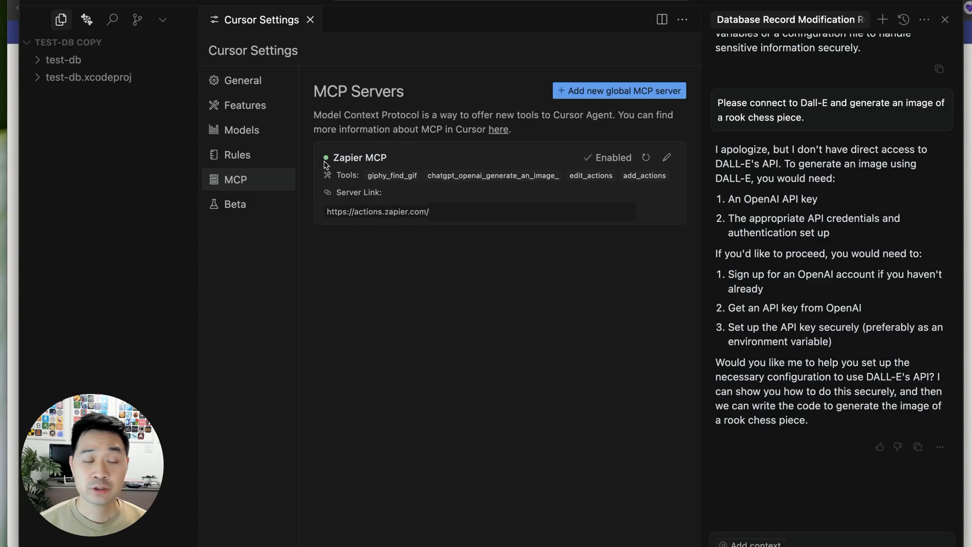
mouse_move(344, 317)
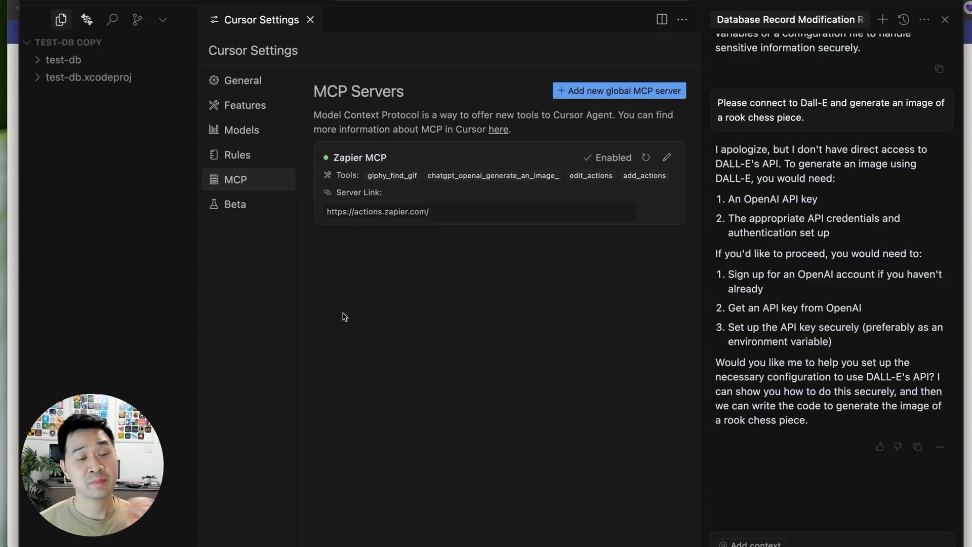
mouse_move(350, 327)
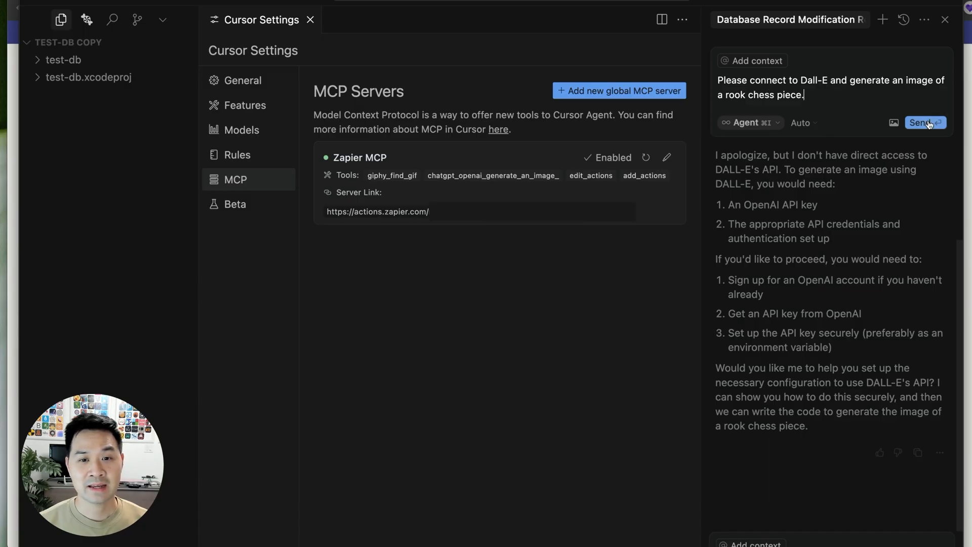
Step: Send the rook chess piece request, approve the DALL-E tool run, and expand the returned image link
left_click(921, 123)
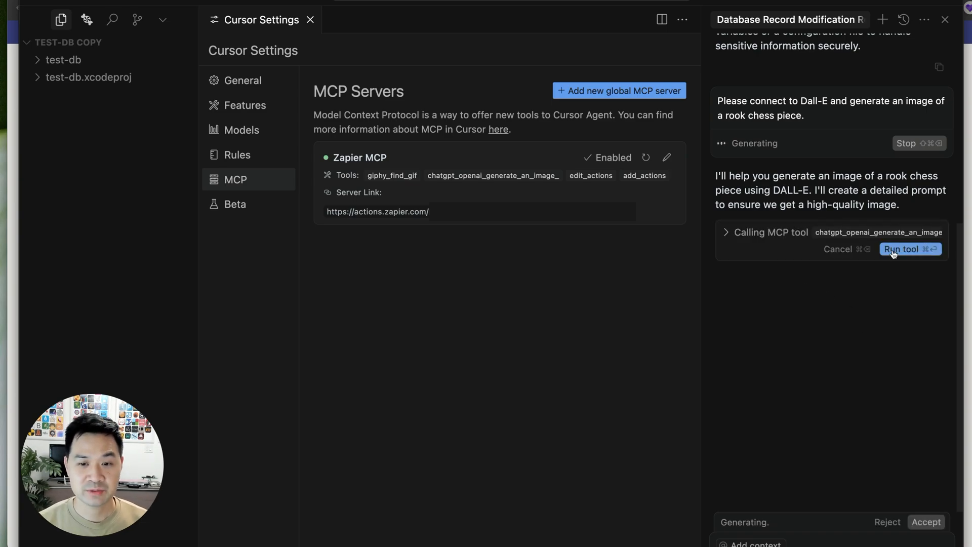
left_click(901, 250)
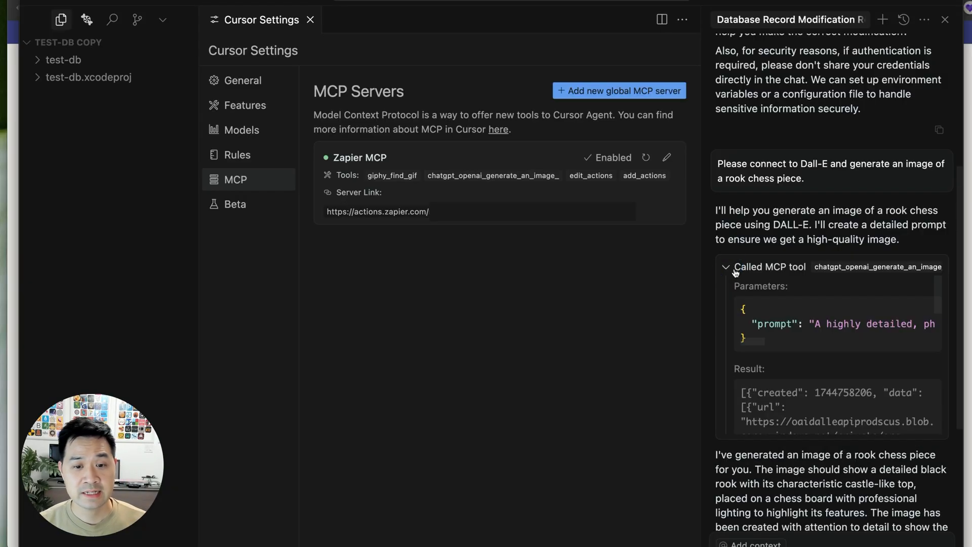
left_click(725, 266)
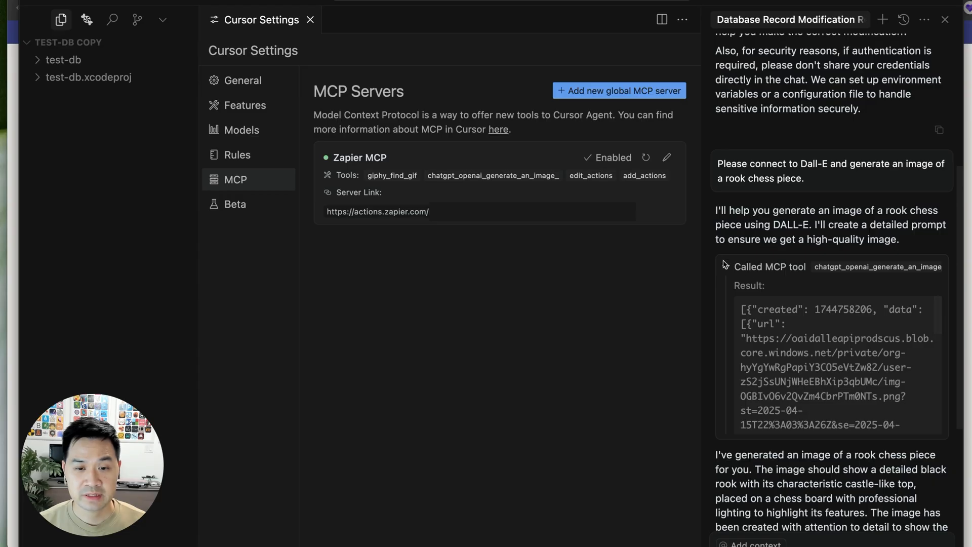
left_click_drag(742, 338, 827, 383)
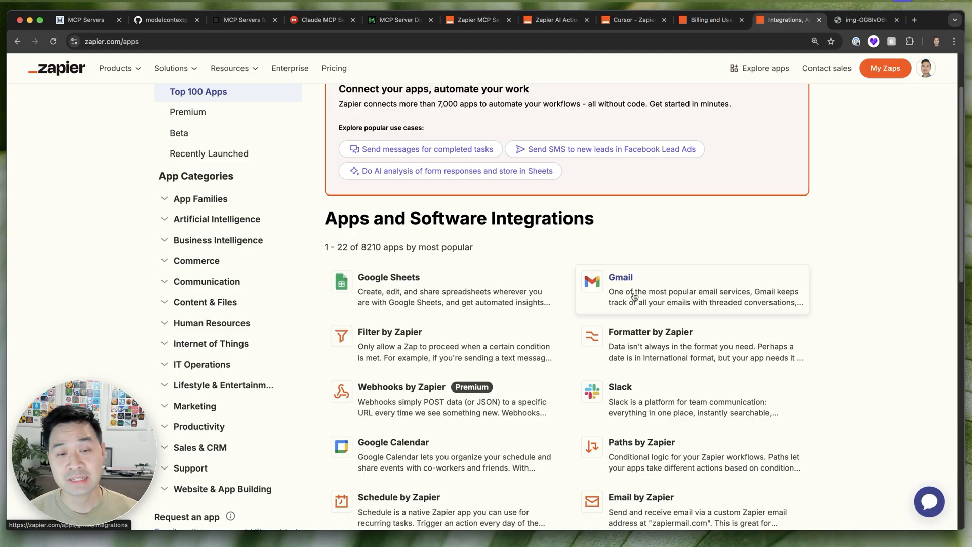
mouse_move(689, 302)
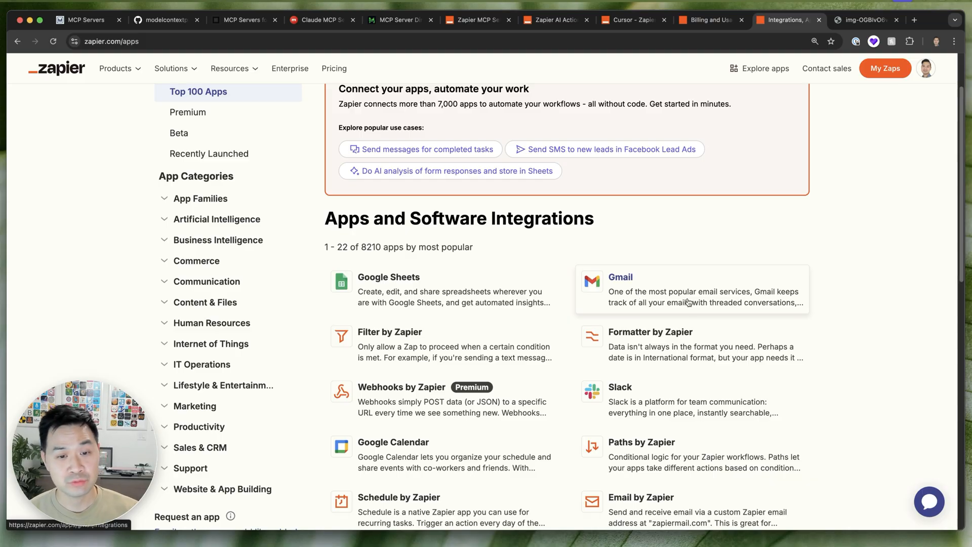
scroll("down", 3)
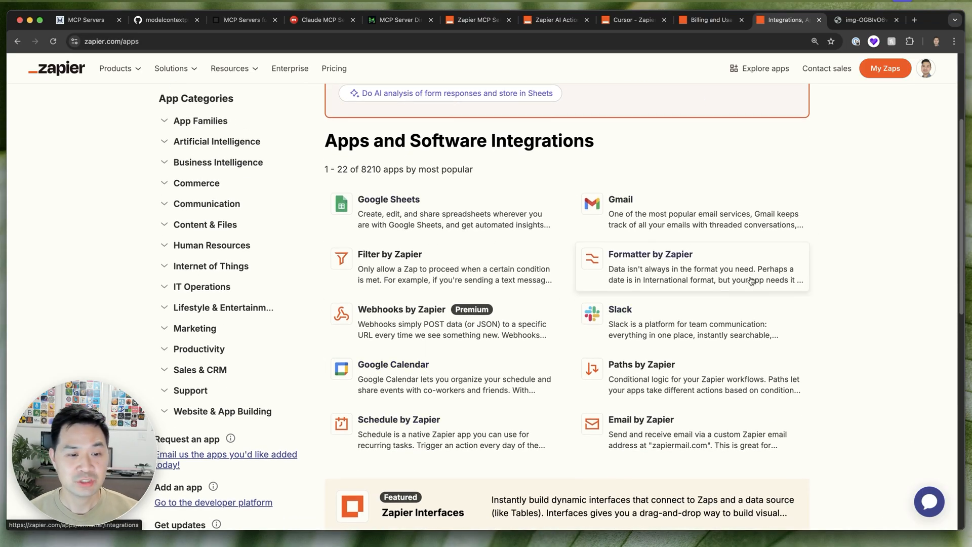
scroll("down", 3)
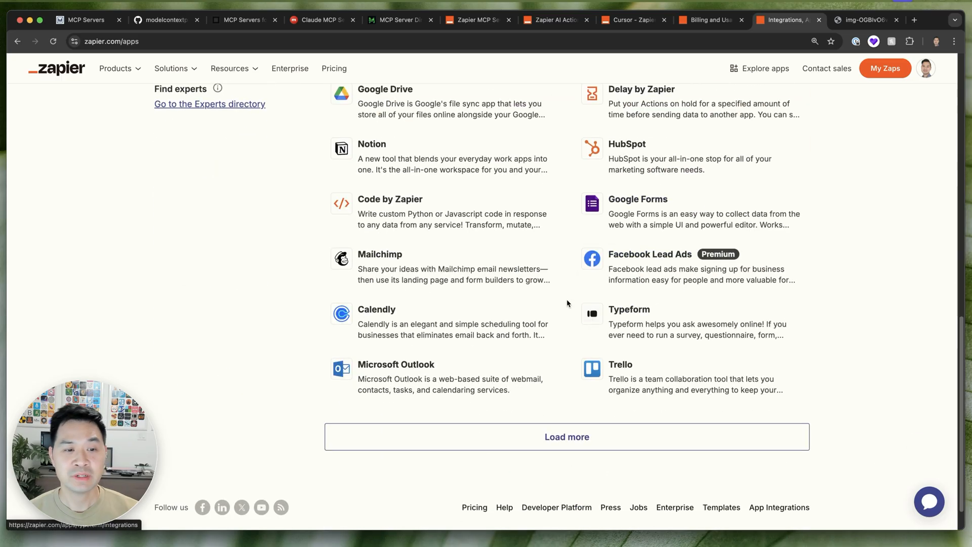
left_click(565, 436)
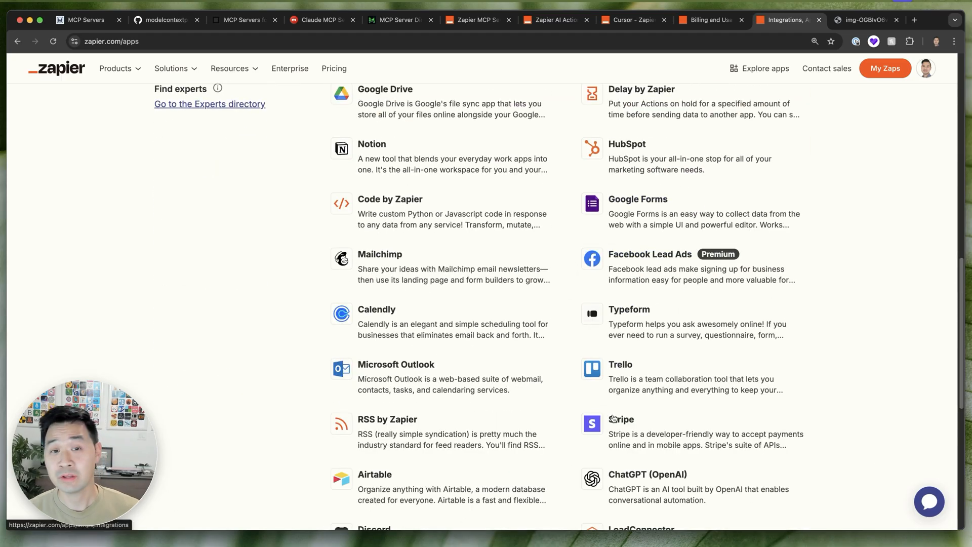